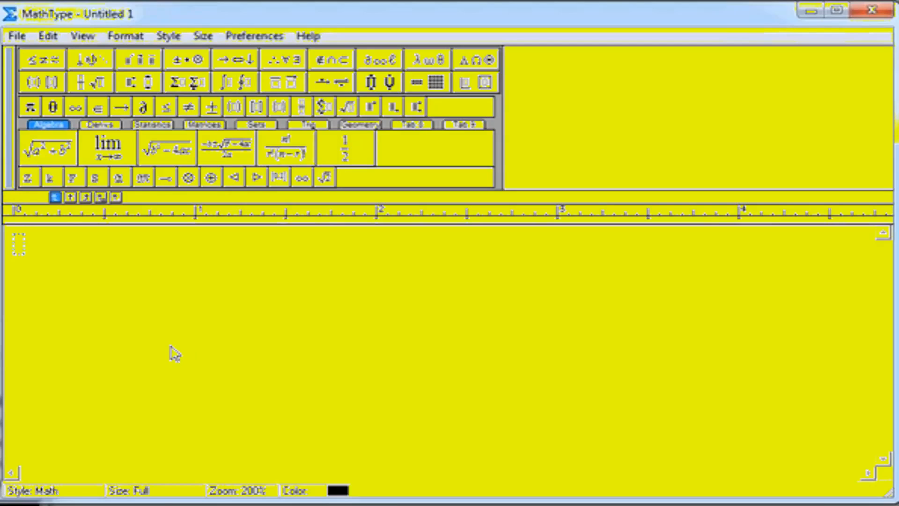
{"action": "mouse_move", "coordinate": [162, 323]}
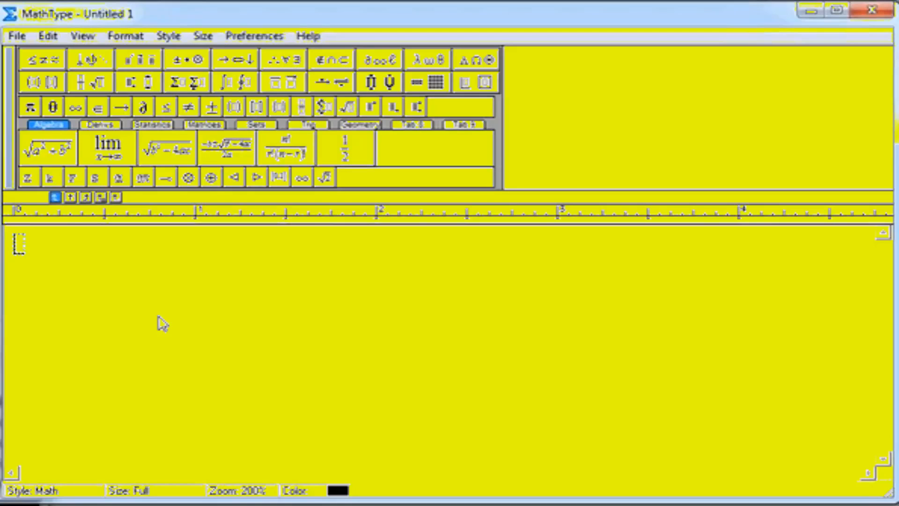
{"action": "mouse_move", "coordinate": [157, 333]}
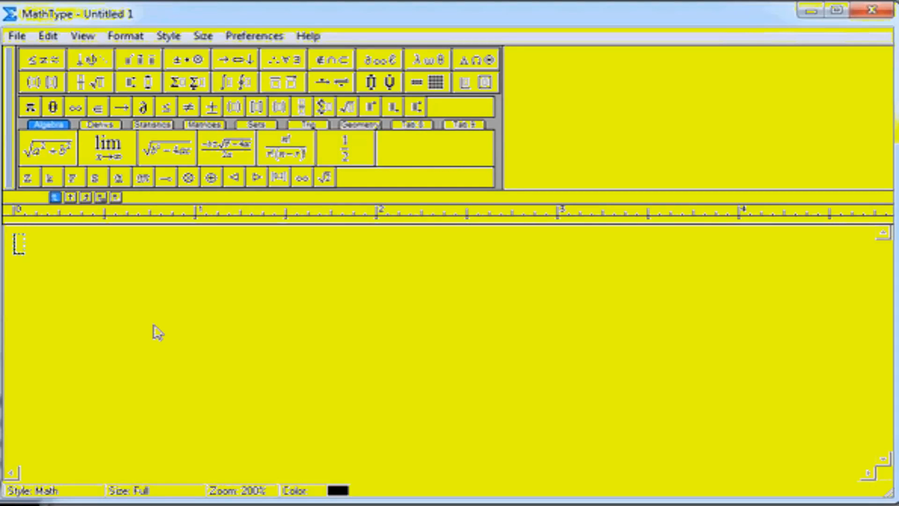
Insert an indefinite integral and begin the numerator with 25x².
{"action": "left_click", "coordinate": [234, 82]}
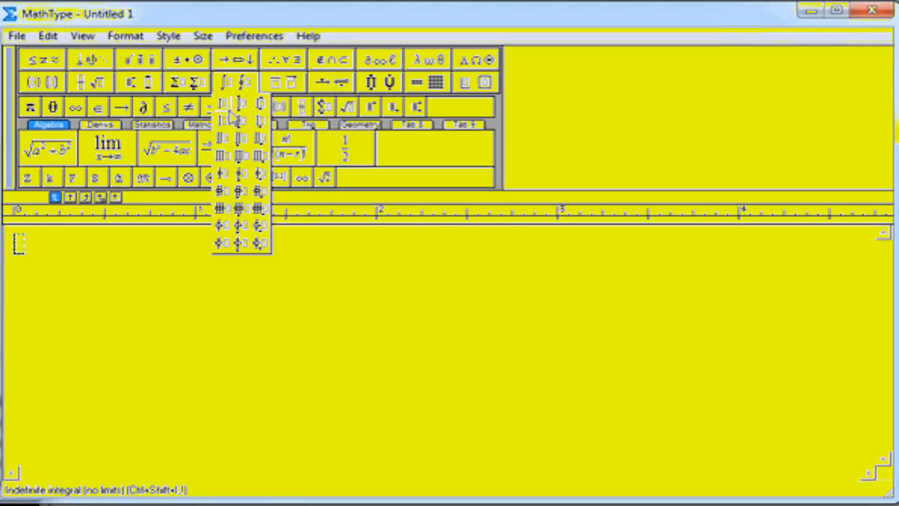
{"action": "left_click", "coordinate": [216, 106]}
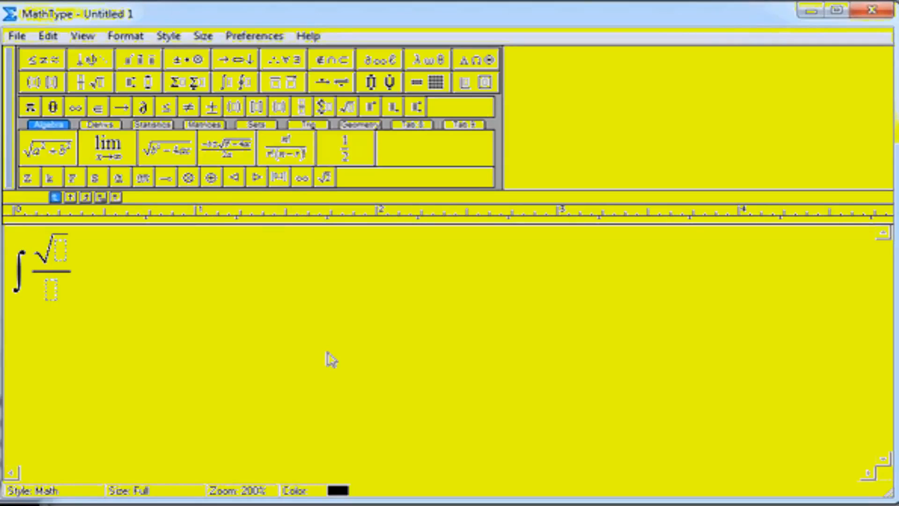
{"action": "type", "text": "25x^2"}
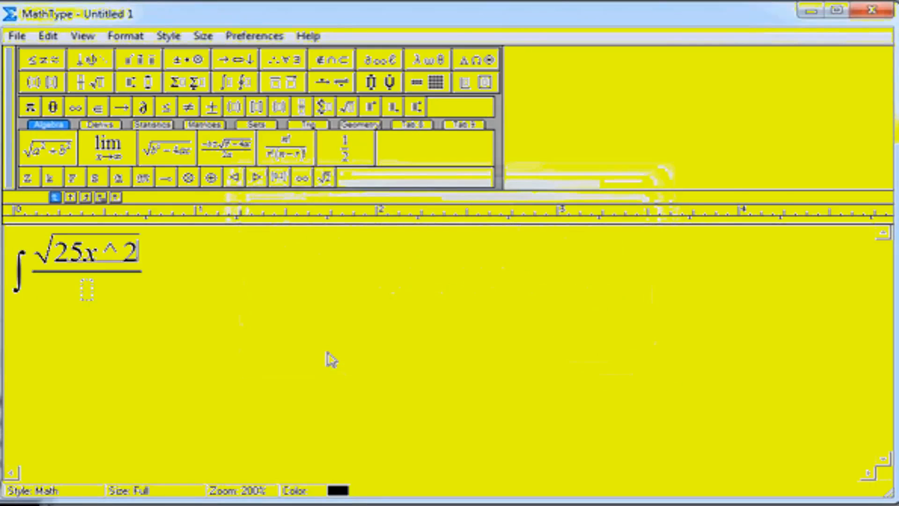
Review the Workspace Preferences and accept them unchanged.
{"action": "left_click", "coordinate": [253, 36]}
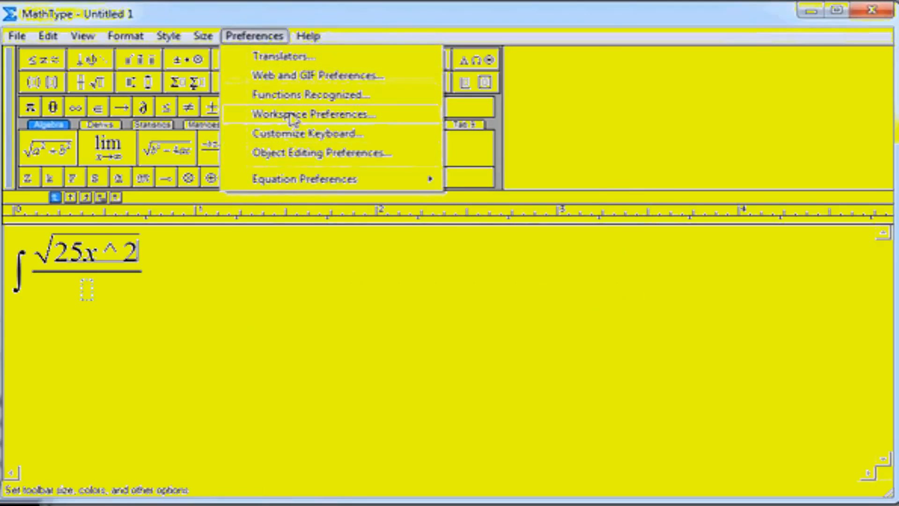
{"action": "left_click", "coordinate": [310, 113]}
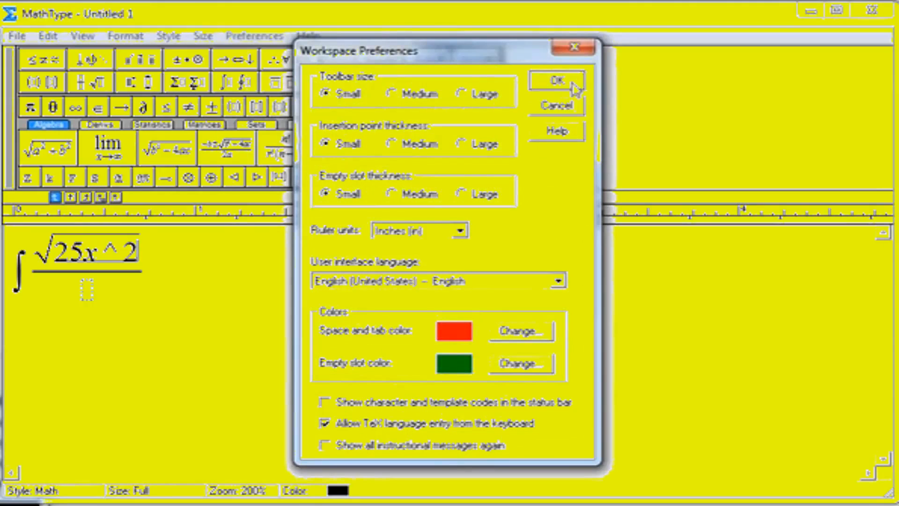
{"action": "left_click", "coordinate": [554, 80]}
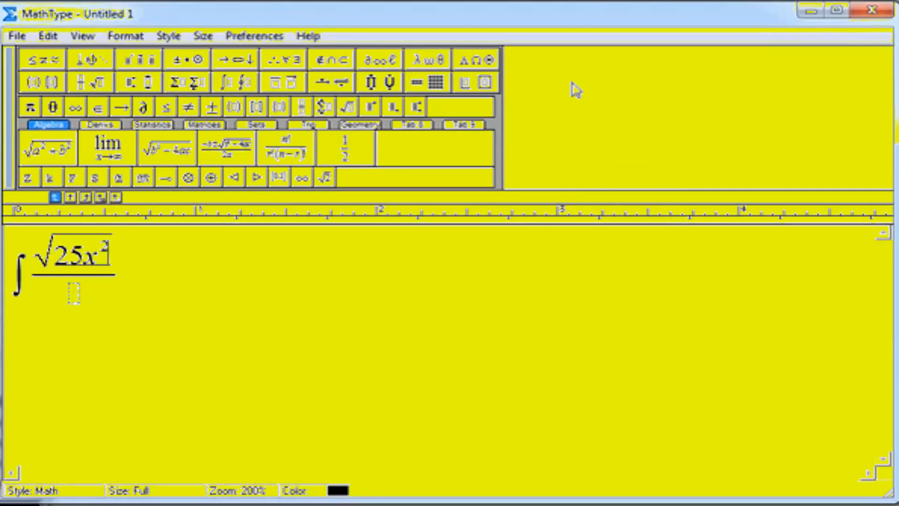
Complete the integrand as √(25x² − 4) over x followed by dx.
{"action": "type", "text": "-4"}
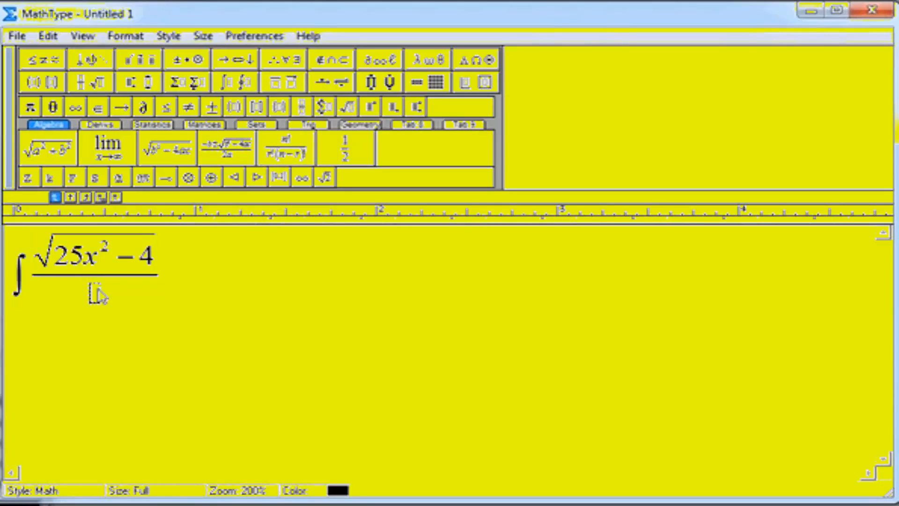
{"action": "type", "text": "x dx"}
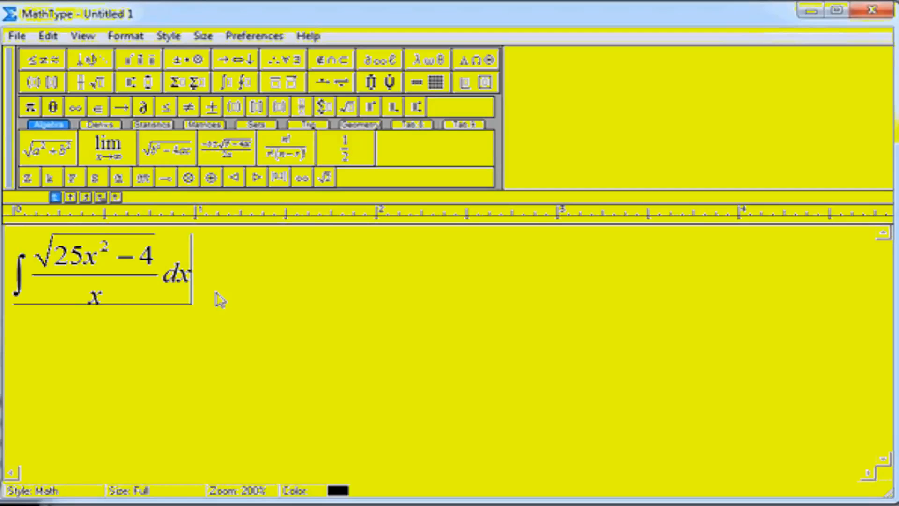
Check the square root in the numerator and start a new line below the integral.
{"action": "left_click_drag", "start_coordinate": [41, 259], "coordinate": [160, 264]}
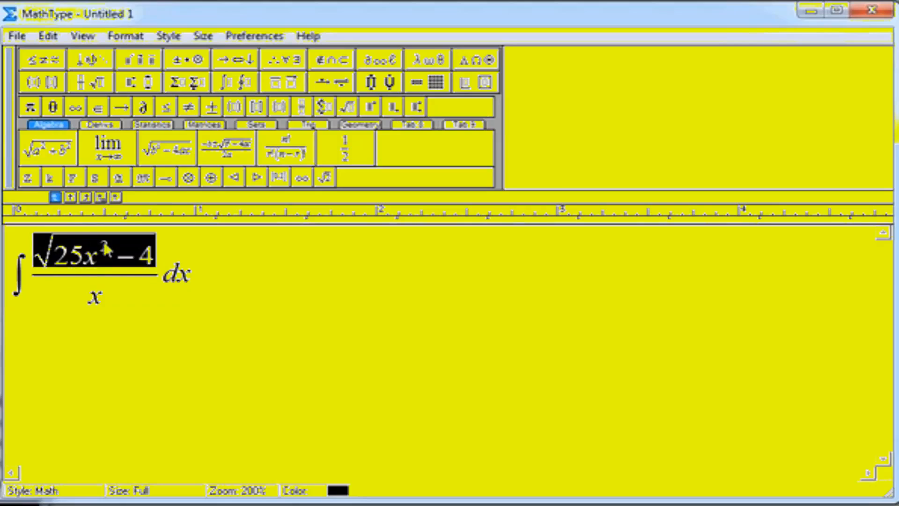
{"action": "type", "text": "2"}
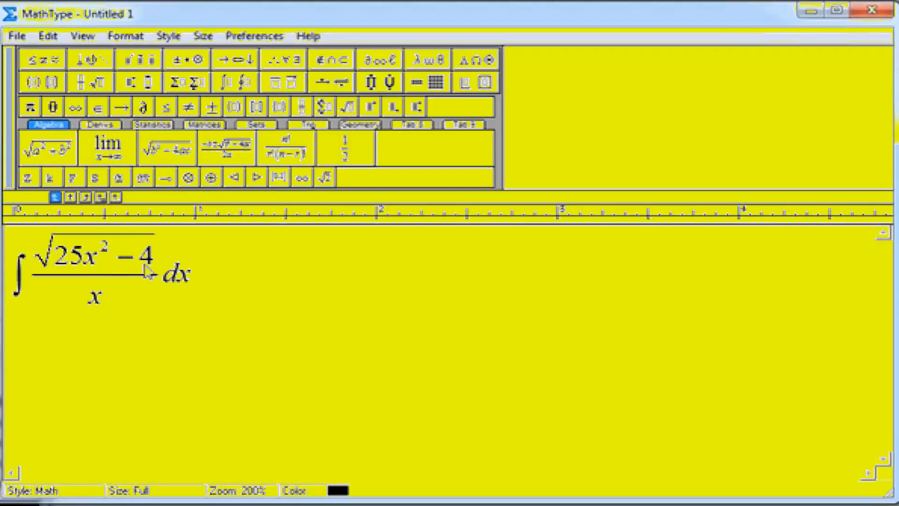
{"action": "mouse_move", "coordinate": [269, 291]}
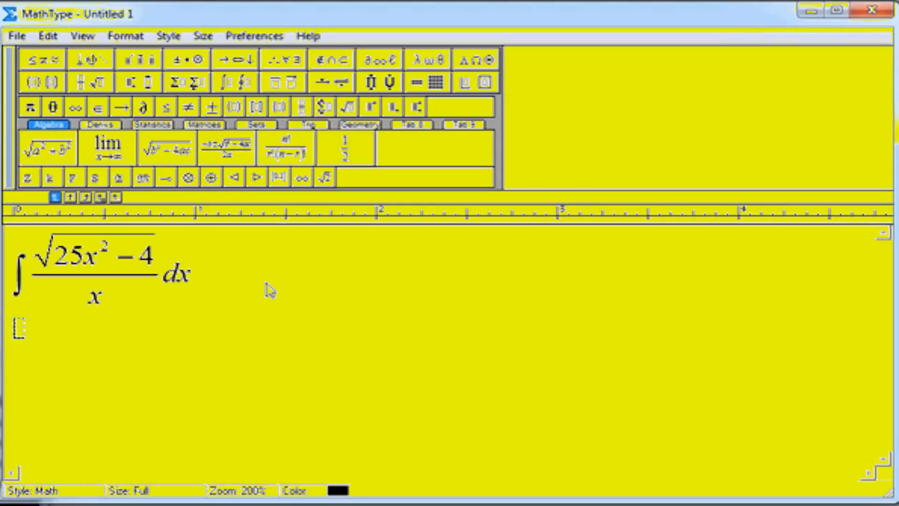
Write the Pythagorean relation a² + b² = c² on the second line.
{"action": "type", "text": "a"}
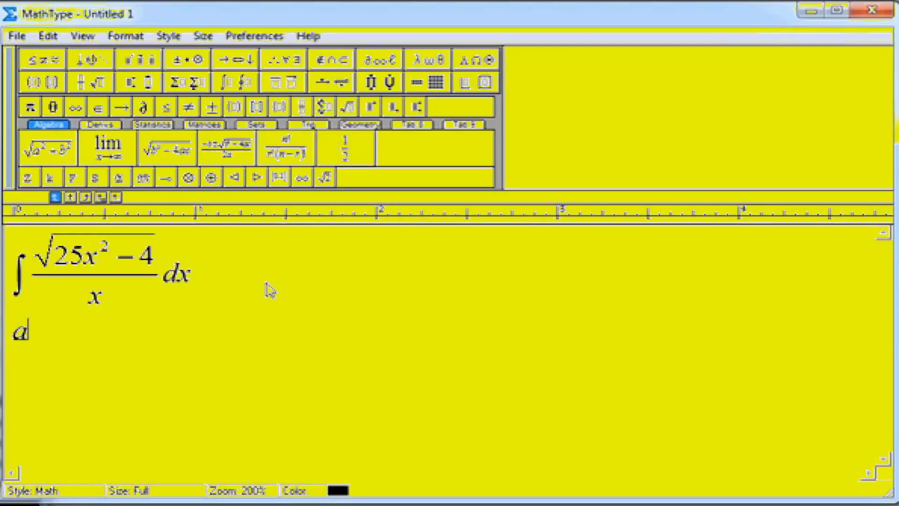
{"action": "type", "text": "^2+b^2="}
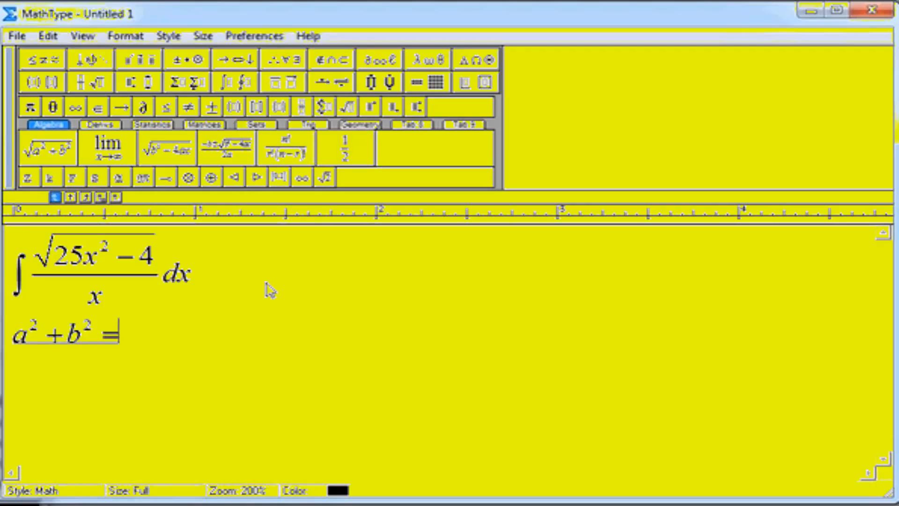
{"action": "type", "text": "c^2→"}
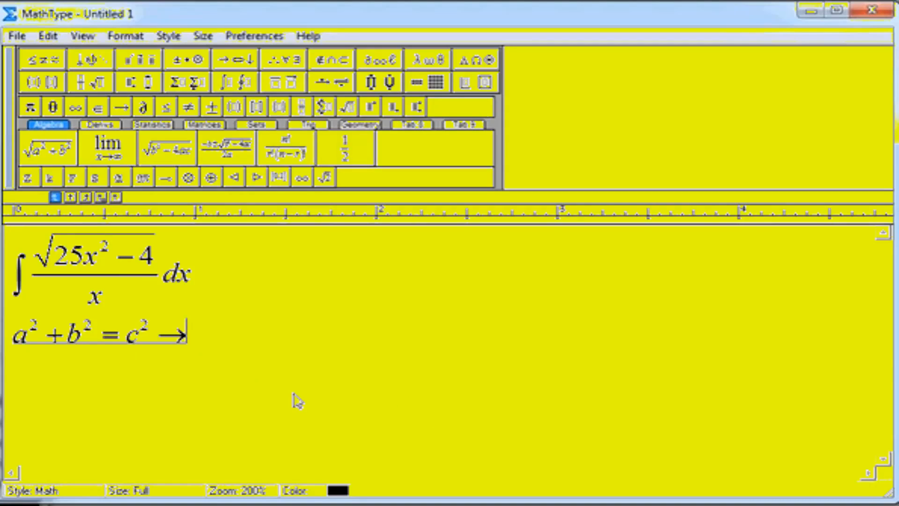
Add → a = √(c² − b²) and begin a third line.
{"action": "type", "text": "a ="}
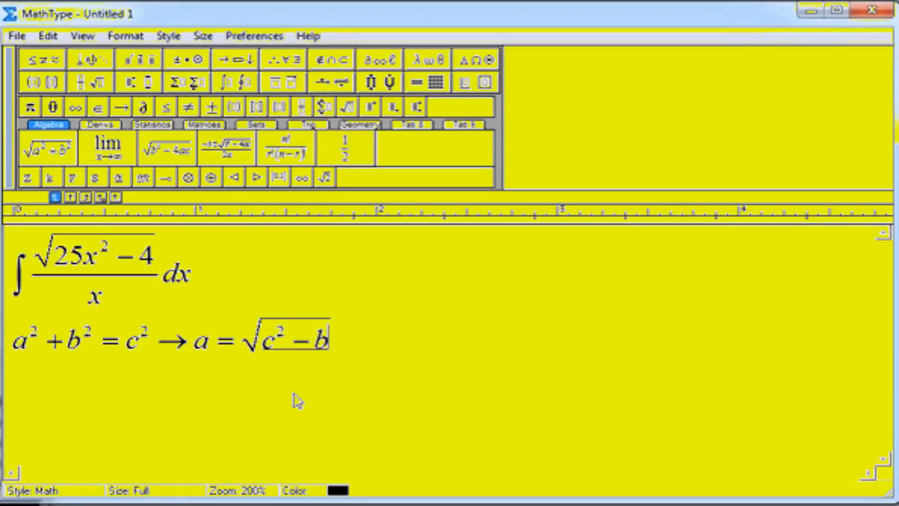
{"action": "type", "text": "2"}
{"action": "type", "text": "c ="}
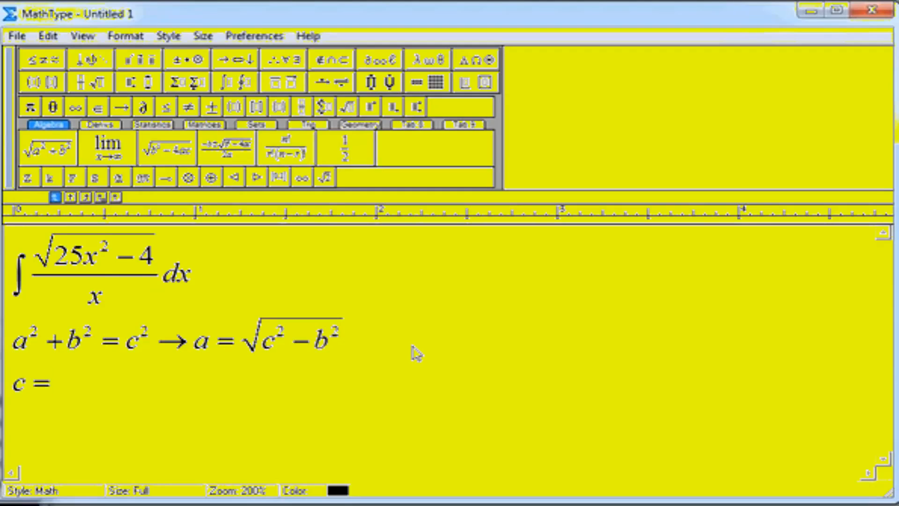
Make the third line read c = 5x, b = 2.
{"action": "key", "text": "backspace"}
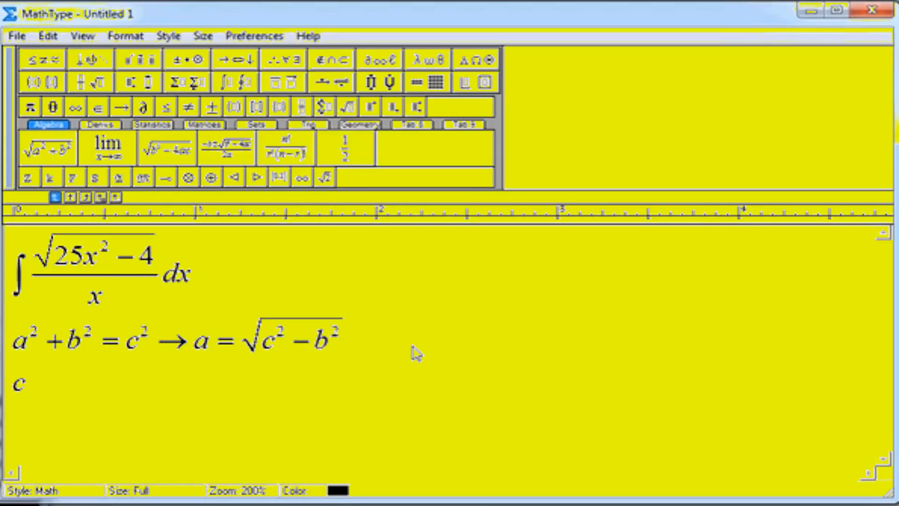
{"action": "type", "text": "="}
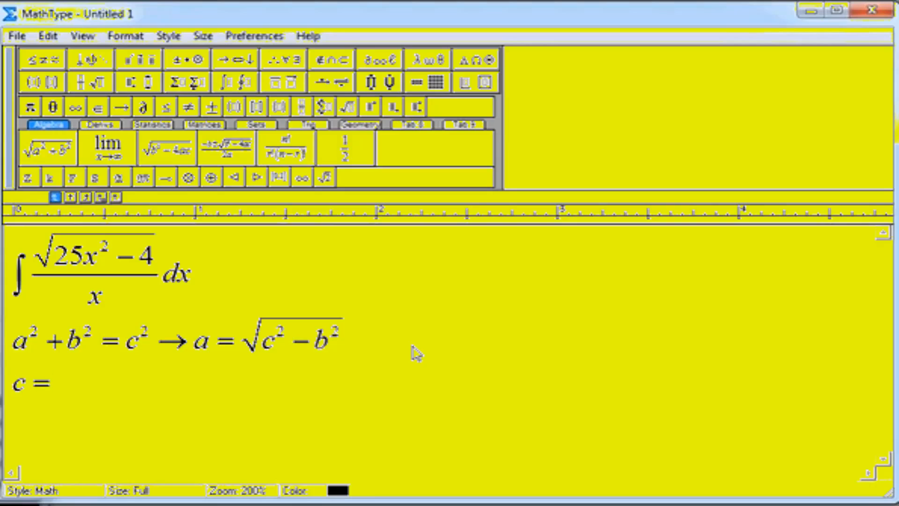
{"action": "type", "text": "5x, b = 2"}
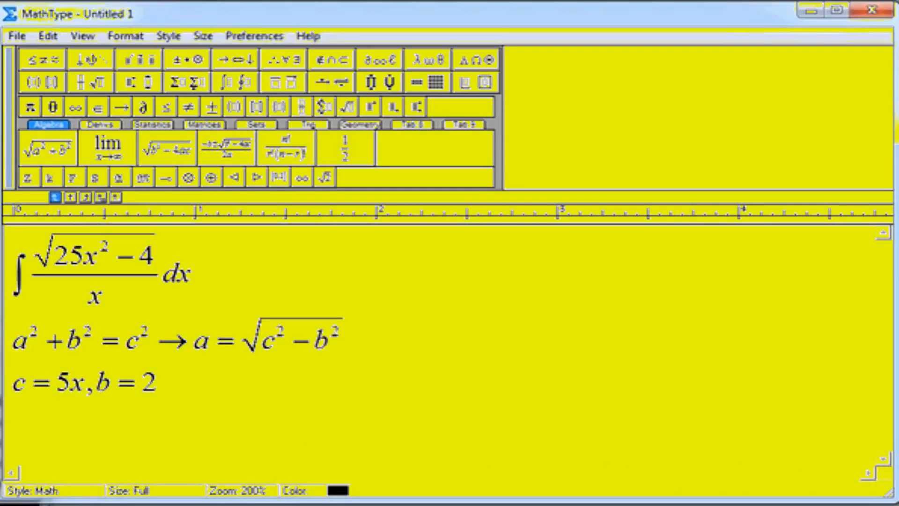
{"action": "left_click", "coordinate": [143, 381]}
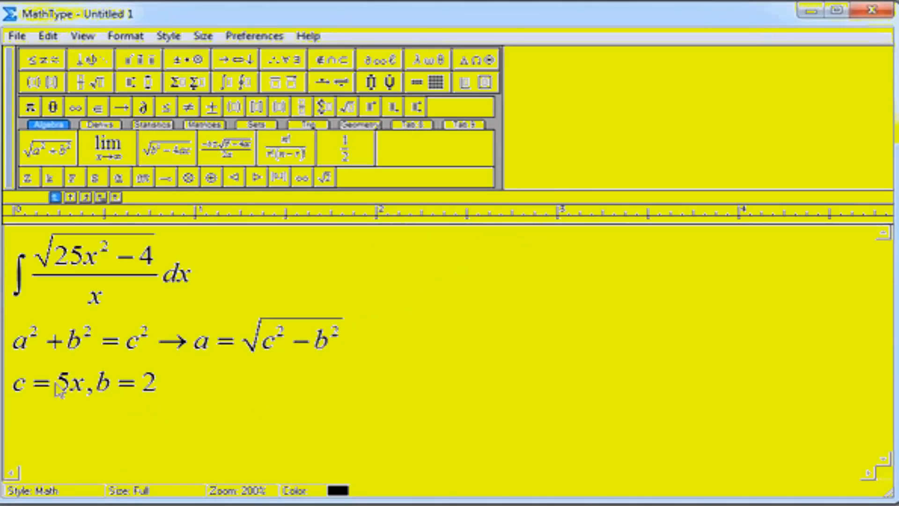
{"action": "left_click_drag", "start_coordinate": [16, 383], "coordinate": [86, 382]}
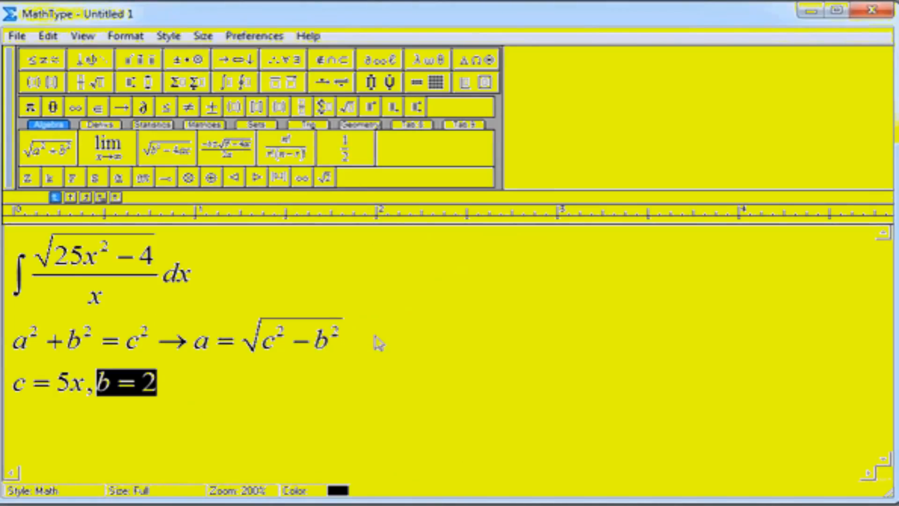
Check the x in 25x² and start an empty fourth line below c = 5x, b = 2.
{"action": "left_click", "coordinate": [148, 402]}
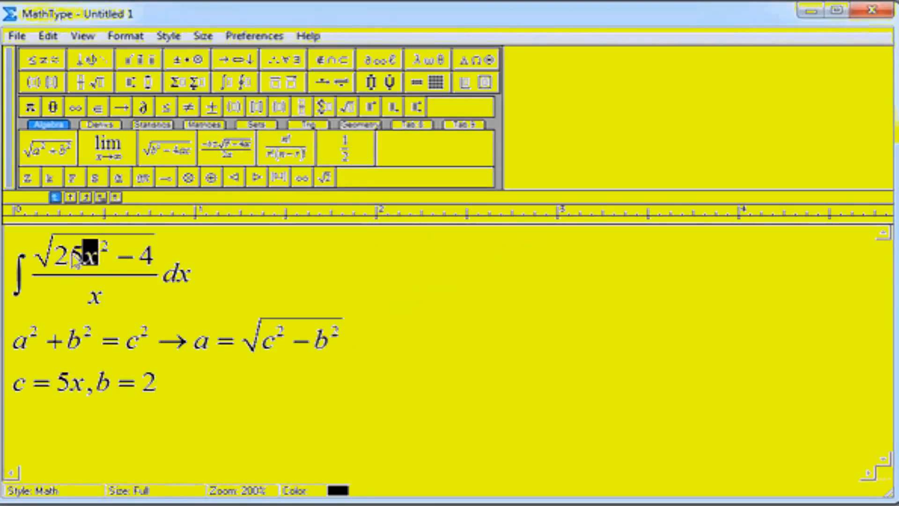
{"action": "type", "text": "5"}
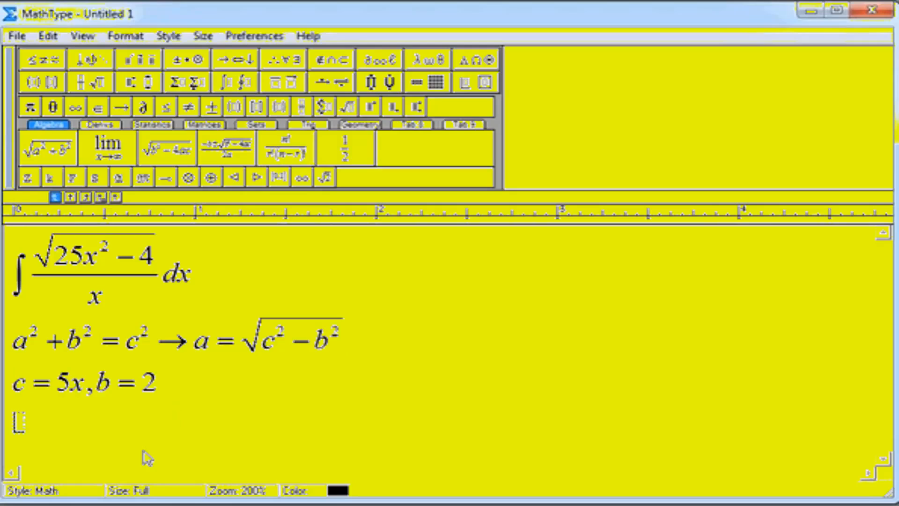
Write the substitution sin θ = 2/(5x) → (2/5) csc θ = x.
{"action": "type", "text": "sin θ = 2/5x →"}
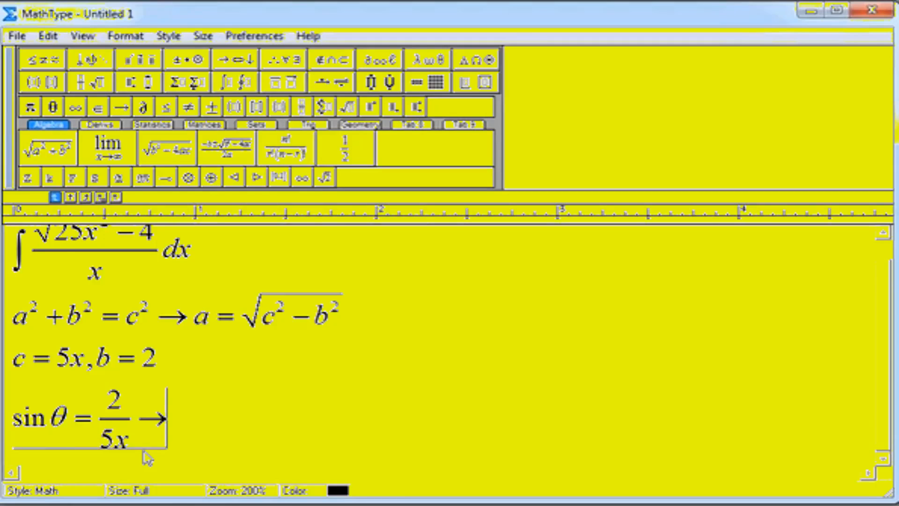
{"action": "type", "text": "csc θ ="}
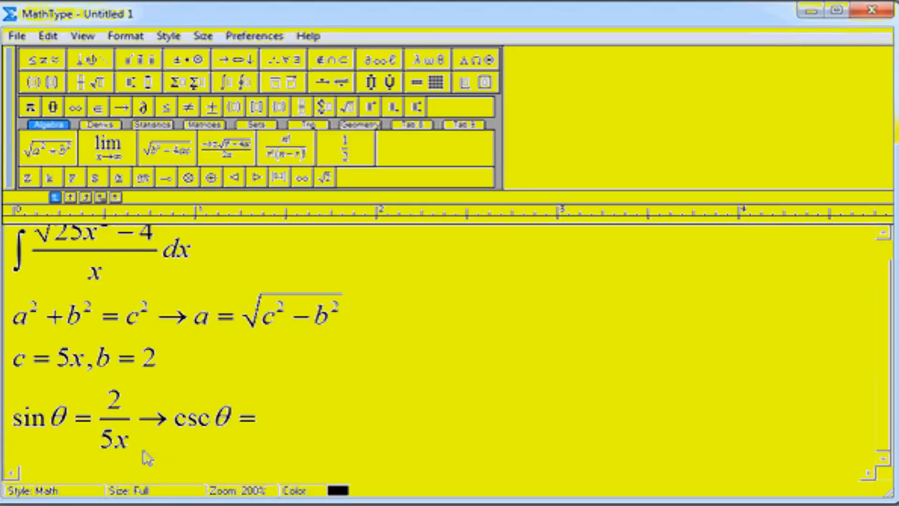
{"action": "type", "text": "5x"}
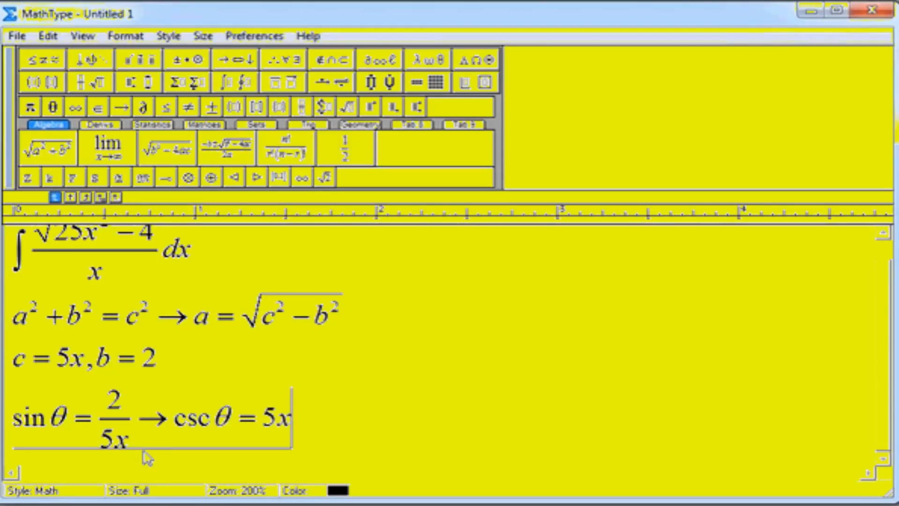
{"action": "type", "text": "2/5"}
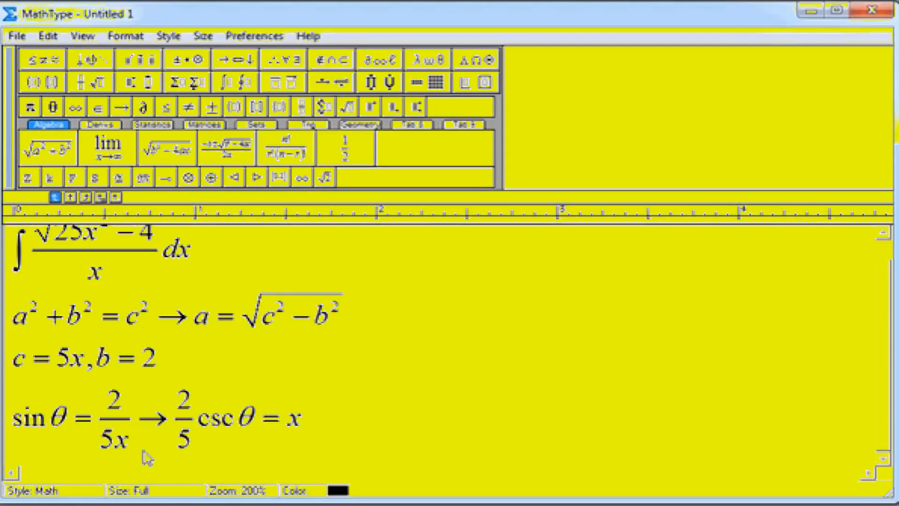
{"action": "scroll", "scroll_direction": "down", "scroll_amount": 3}
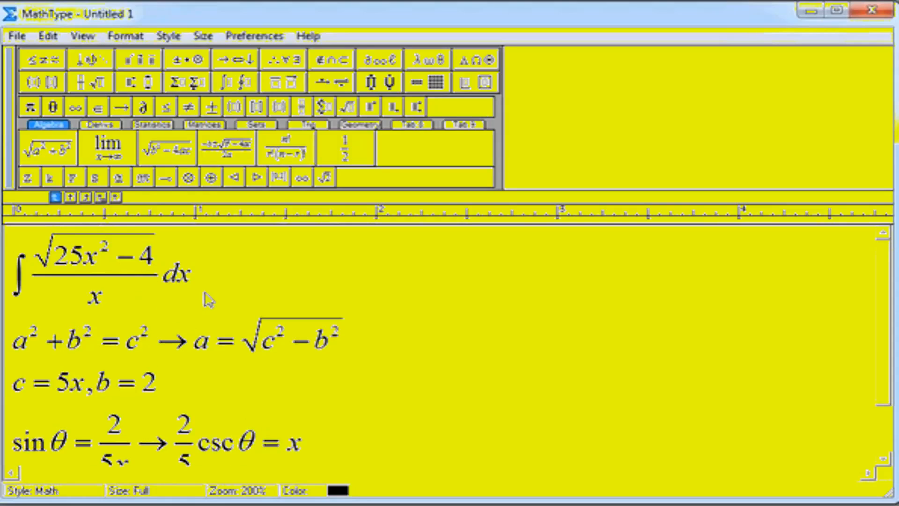
Scroll down to the substituted integral simplified to (5/2)∫√(4csc²θ − 4)/csc θ dx.
{"action": "scroll", "scroll_direction": "down", "scroll_amount": 3}
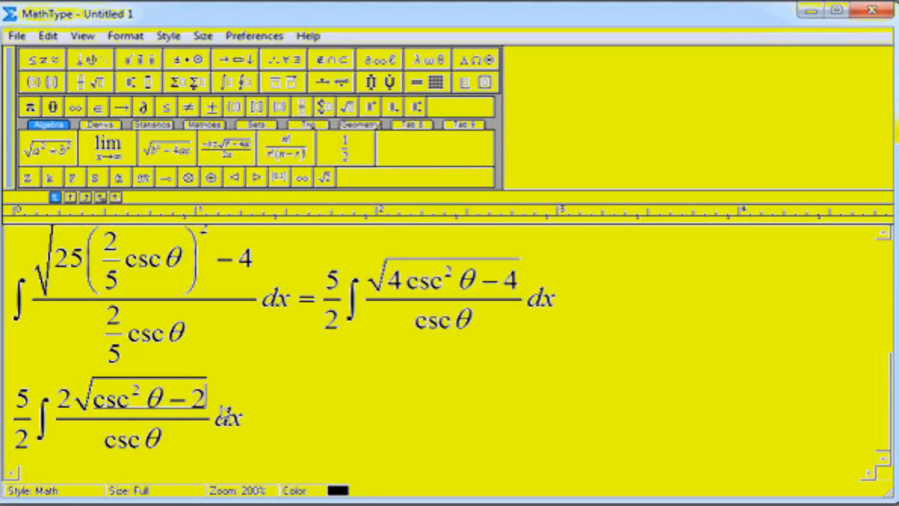
Change the radicand to csc²θ − 1 and begin the identity cos²θ + sin²θ = 1 after arrows.
{"action": "type", "text": "1"}
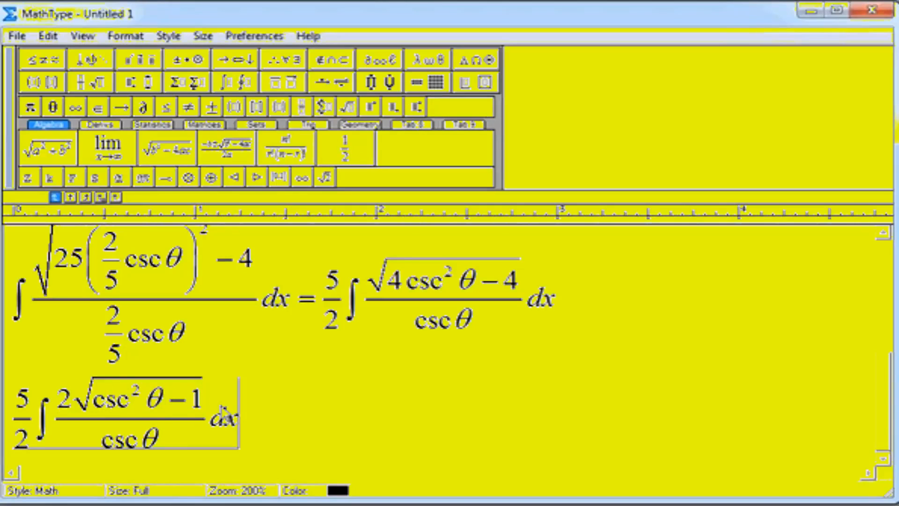
{"action": "type", "text": "→→→→→"}
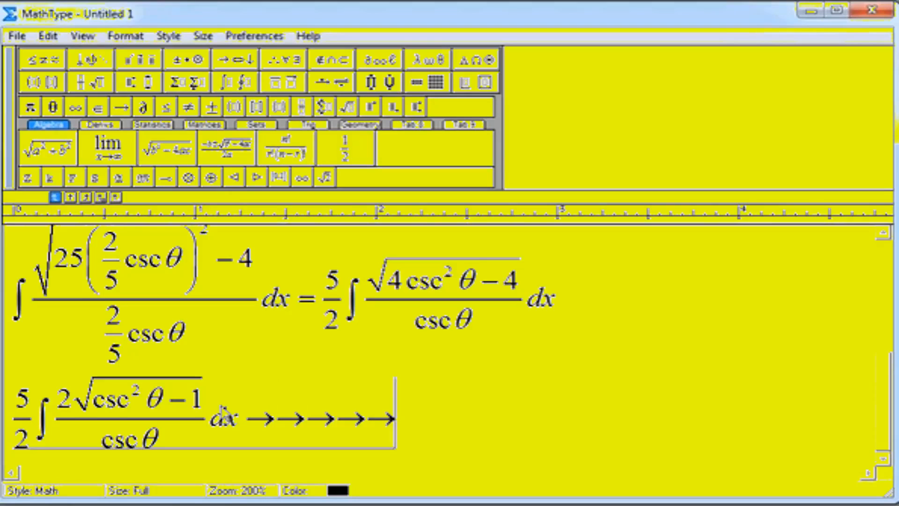
{"action": "type", "text": "cos ^2"}
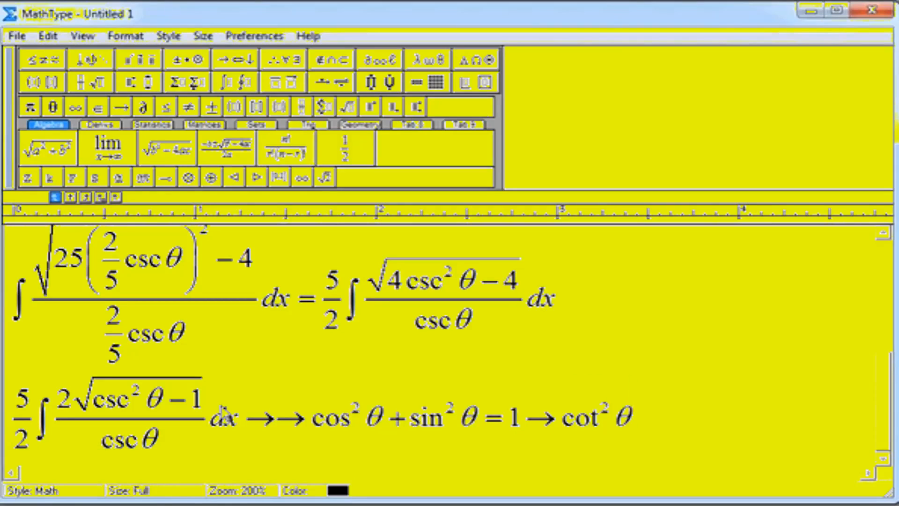
Rearrange the identity to cot²θ = csc²θ − 1.
{"action": "type", "text": "+1="}
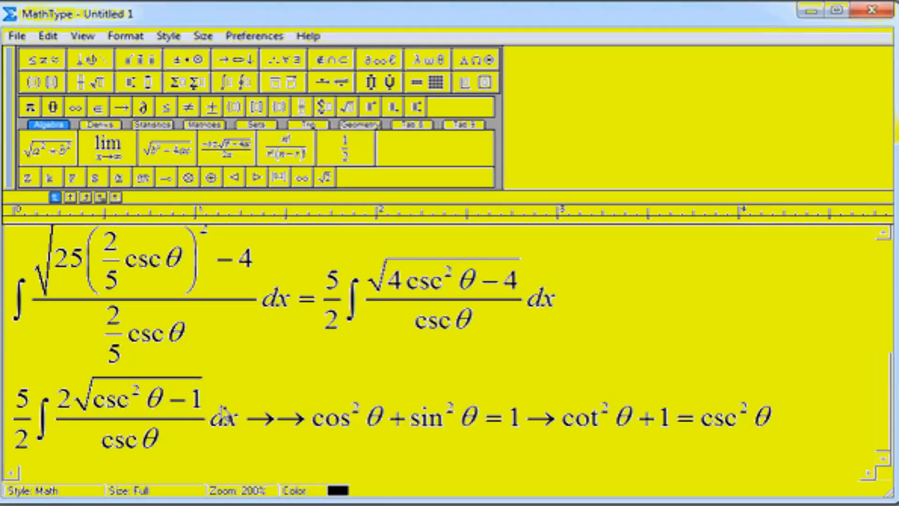
{"action": "mouse_move", "coordinate": [843, 425]}
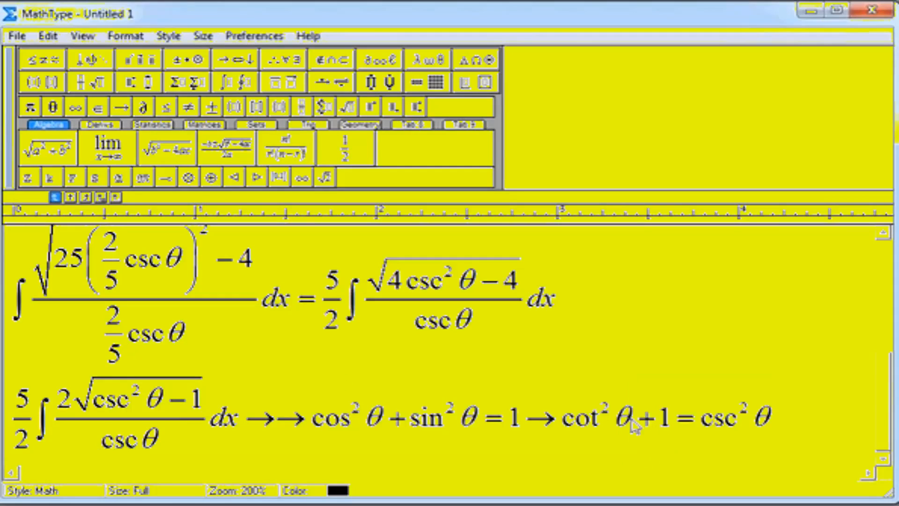
{"action": "mouse_move", "coordinate": [840, 435]}
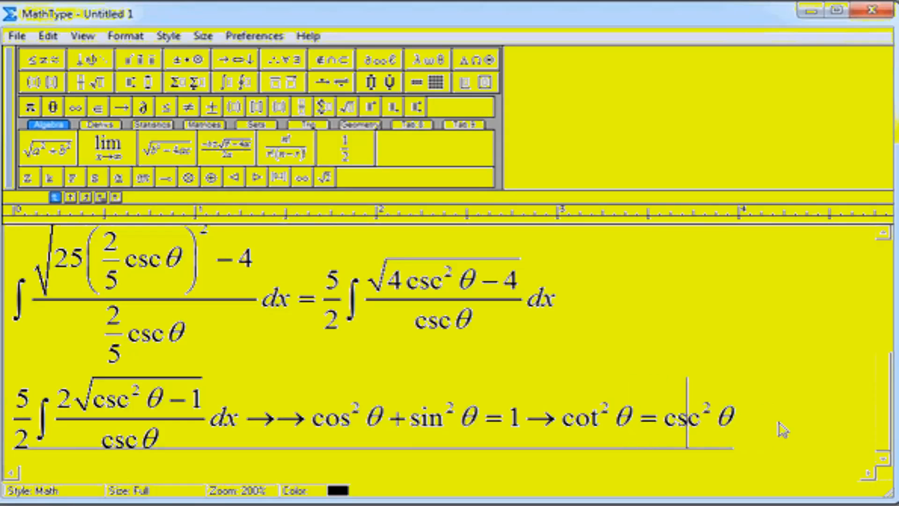
{"action": "type", "text": "-1"}
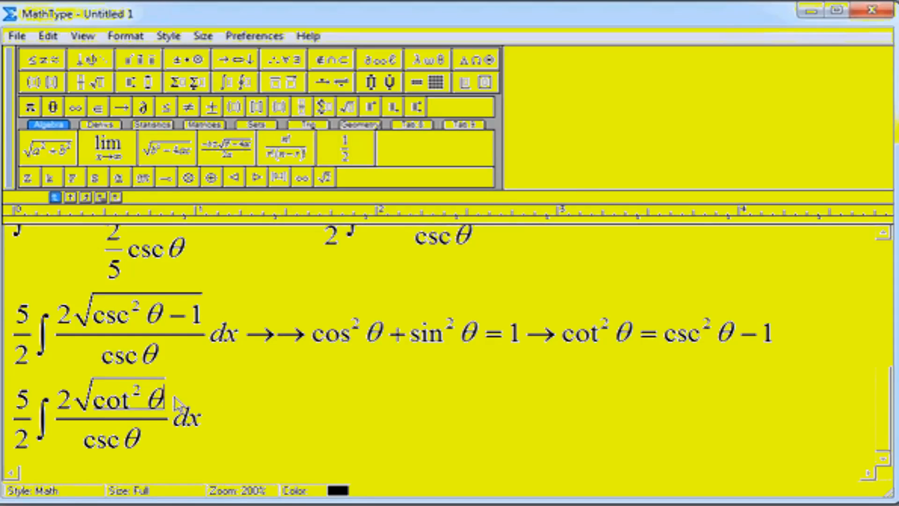
{"action": "mouse_move", "coordinate": [181, 402]}
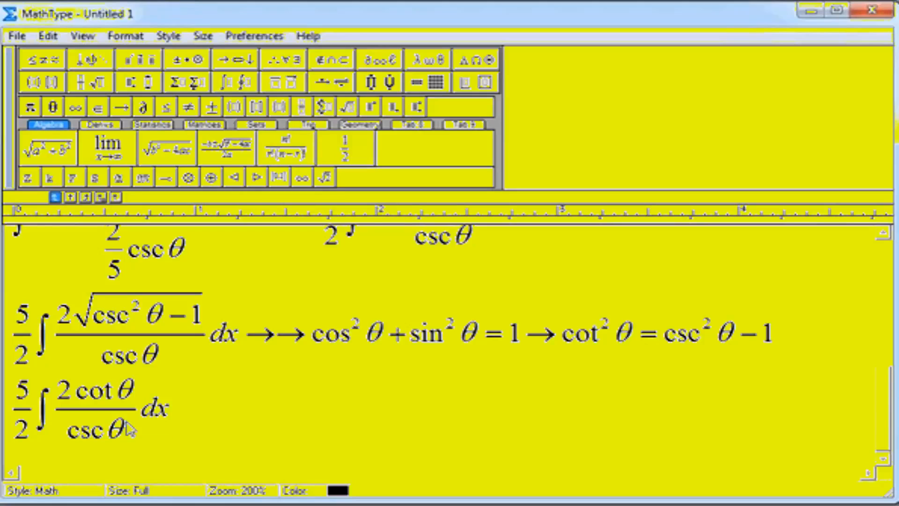
Replace 1/csc θ with sin θ and cot θ sin θ with cos θ, giving (5/2)∫2 cos θ dx.
{"action": "left_click_drag", "start_coordinate": [81, 391], "coordinate": [134, 391]}
{"action": "type", "text": " sin"}
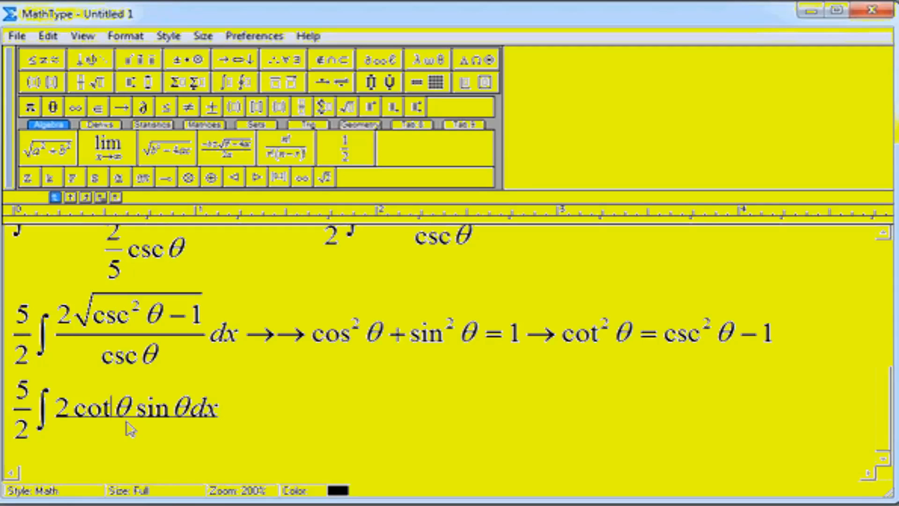
{"action": "left_click_drag", "start_coordinate": [109, 408], "coordinate": [189, 408]}
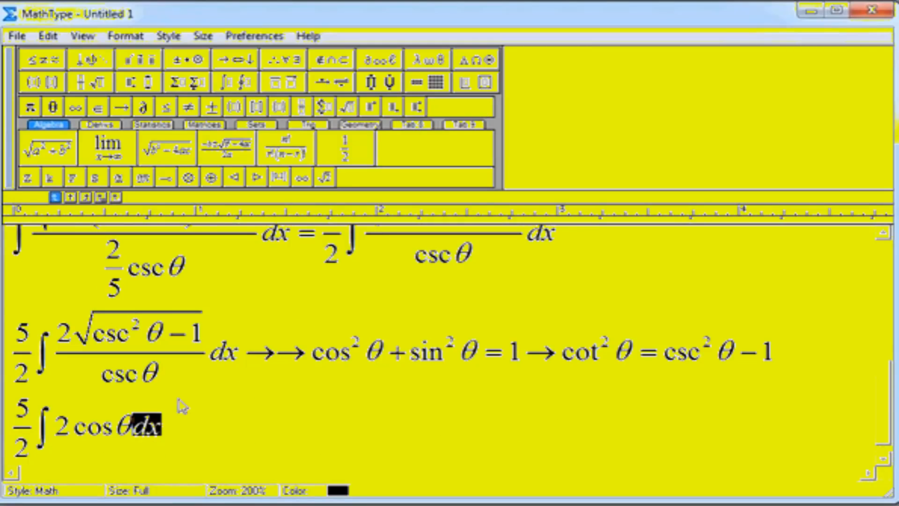
{"action": "mouse_move", "coordinate": [124, 478]}
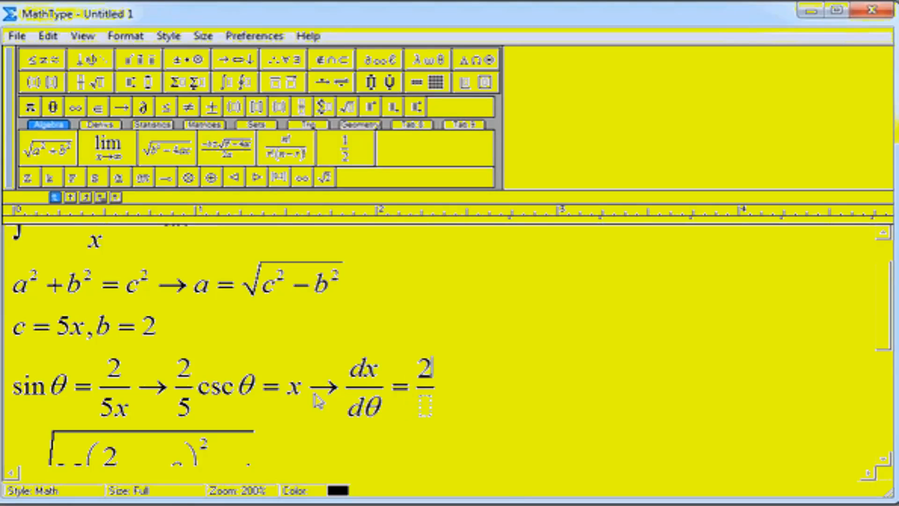
Extend the substitution to dx = −(2/5) csc θ cot θ dθ.
{"action": "type", "text": "5"}
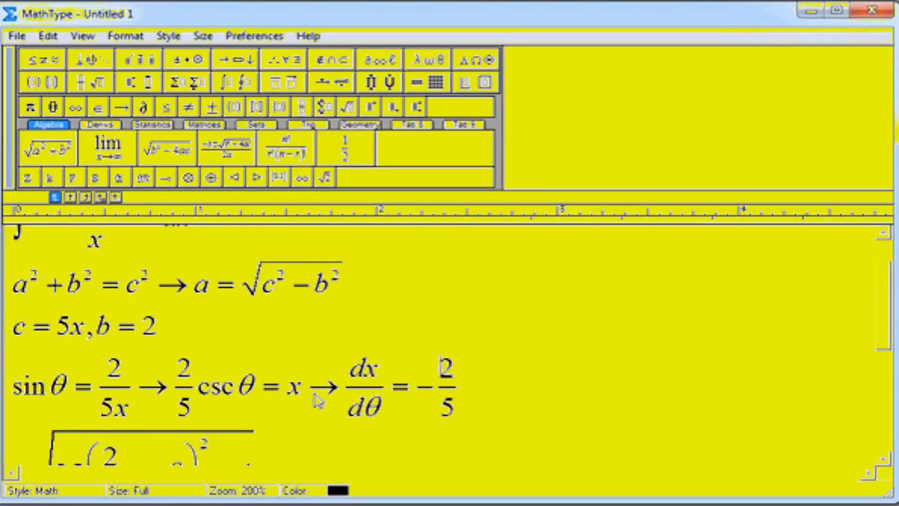
{"action": "type", "text": "csc"}
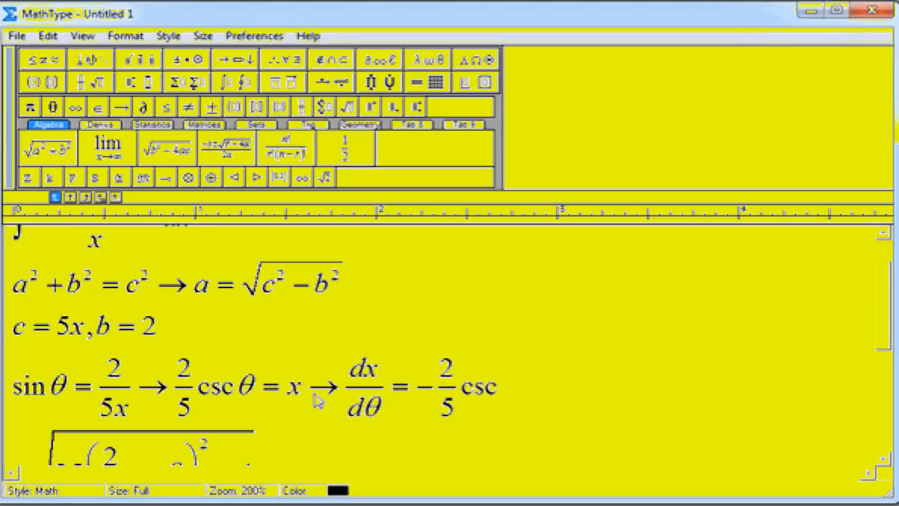
{"action": "left_click", "coordinate": [10, 14]}
{"action": "type", "text": " θ cot θ"}
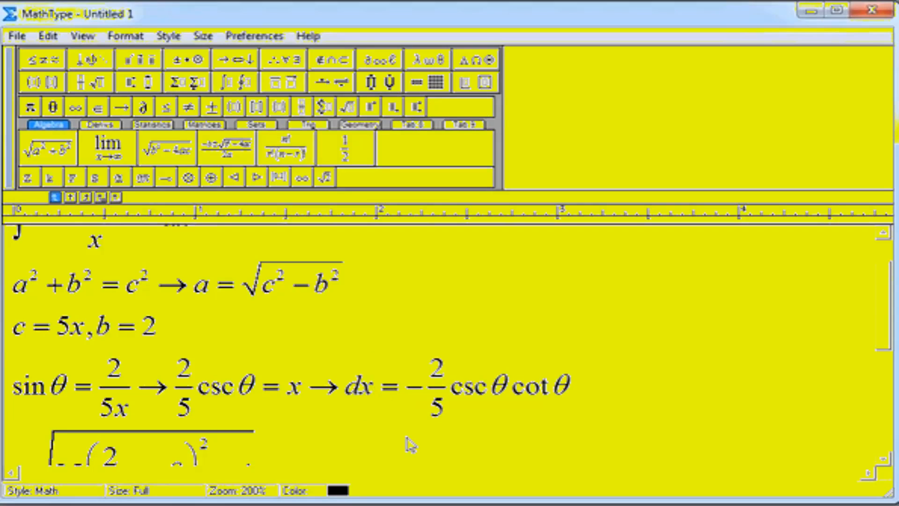
{"action": "type", "text": "dθ"}
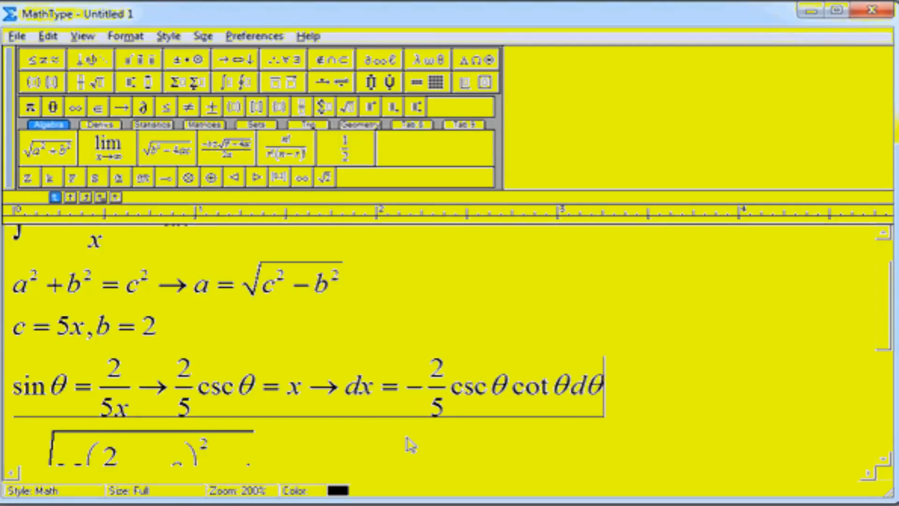
{"action": "mouse_move", "coordinate": [576, 385]}
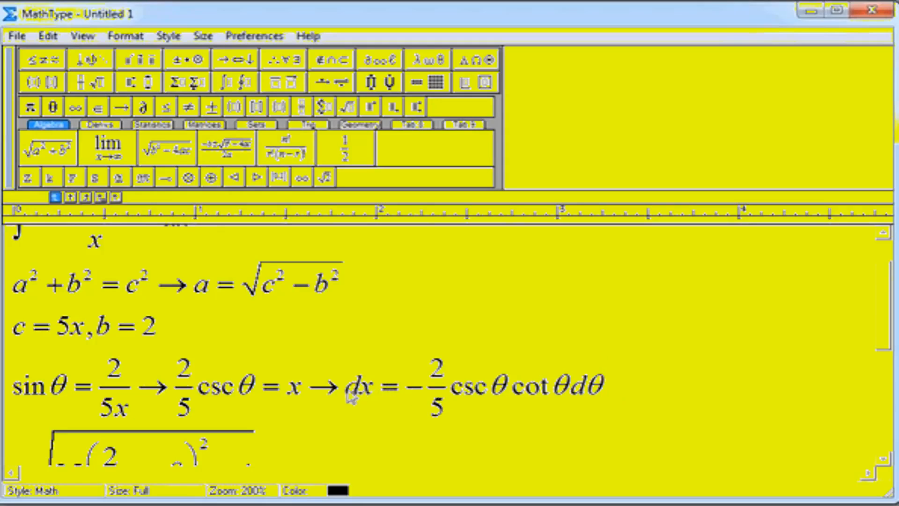
Select the right-hand expression for dx to reuse in the integral.
{"action": "left_click_drag", "start_coordinate": [407, 384], "coordinate": [608, 402]}
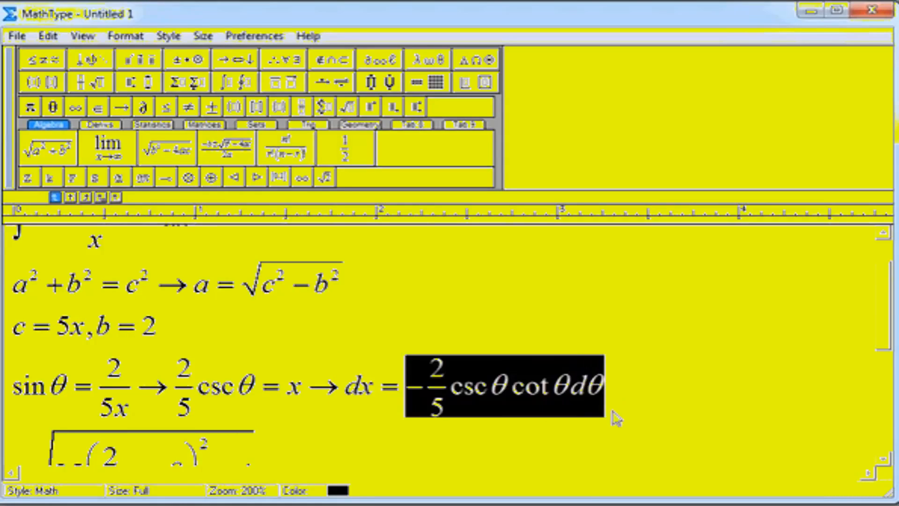
{"action": "scroll", "scroll_direction": "down", "scroll_amount": 3}
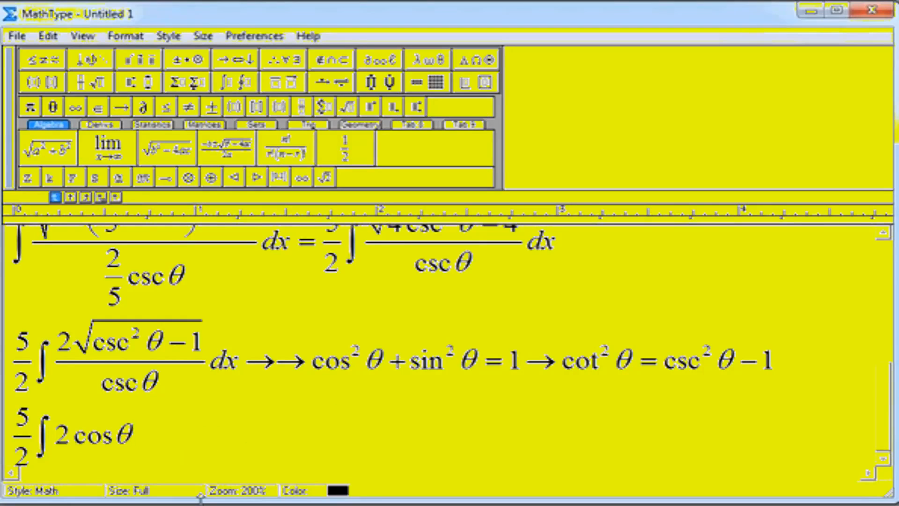
Substitute dx = (−2/5 csc θ cot θ dθ) and pull the factor out to read −2∫cos θ (csc θ cot θ dθ).
{"action": "type", "text": "dx ="}
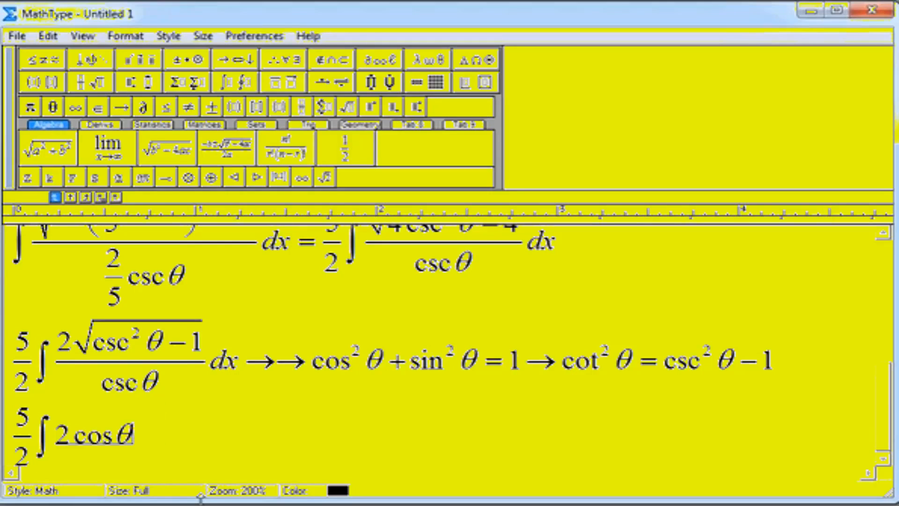
{"action": "type", "text": "(-2/5 csc θ cot θ dθ)"}
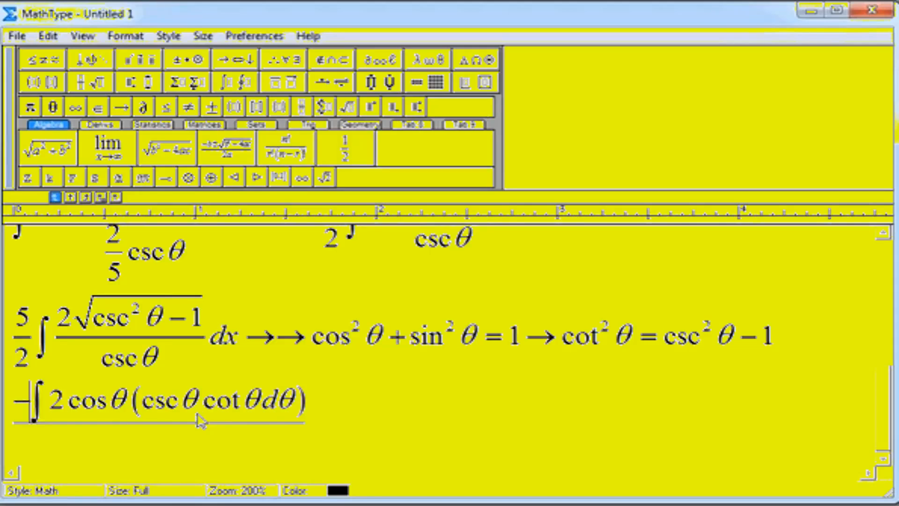
{"action": "key", "text": "BackSpace"}
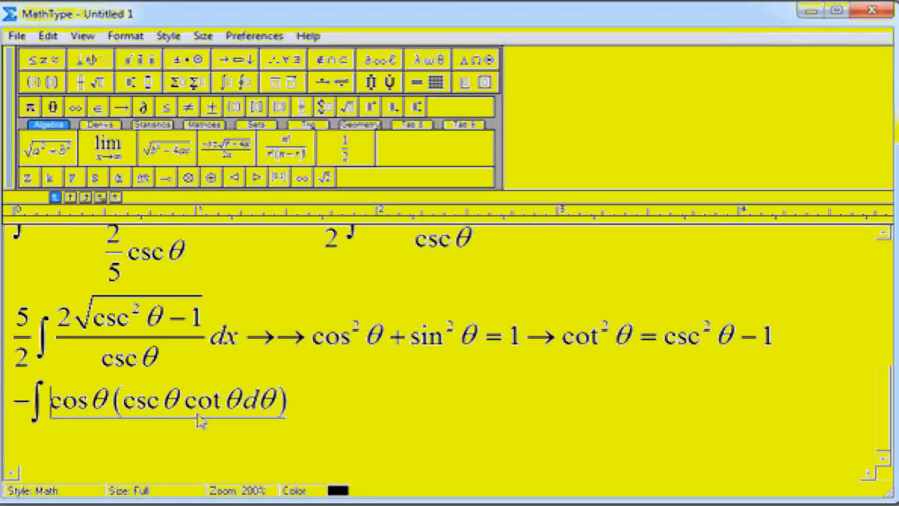
{"action": "type", "text": "2"}
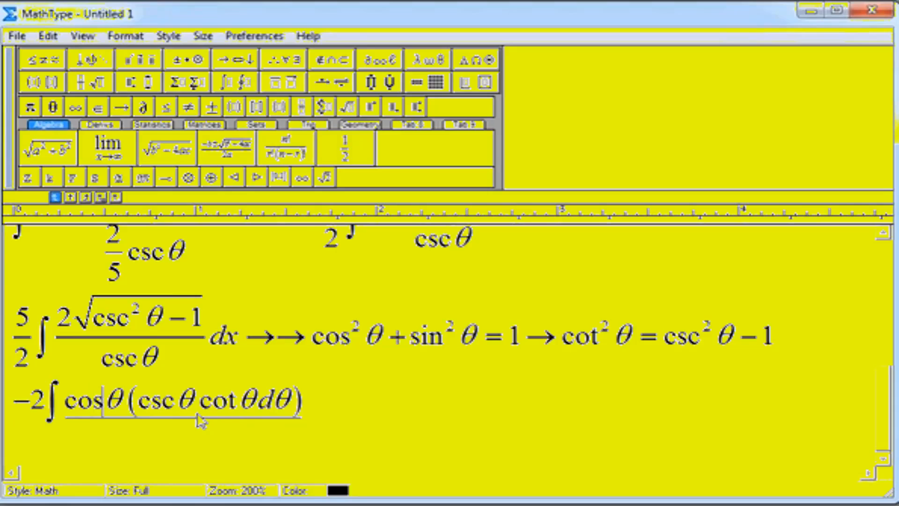
{"action": "left_click_drag", "start_coordinate": [138, 400], "coordinate": [235, 400]}
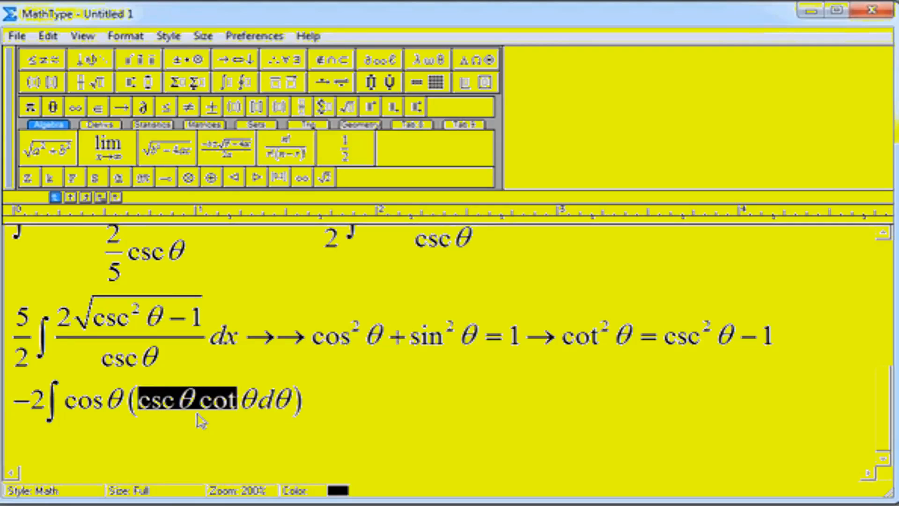